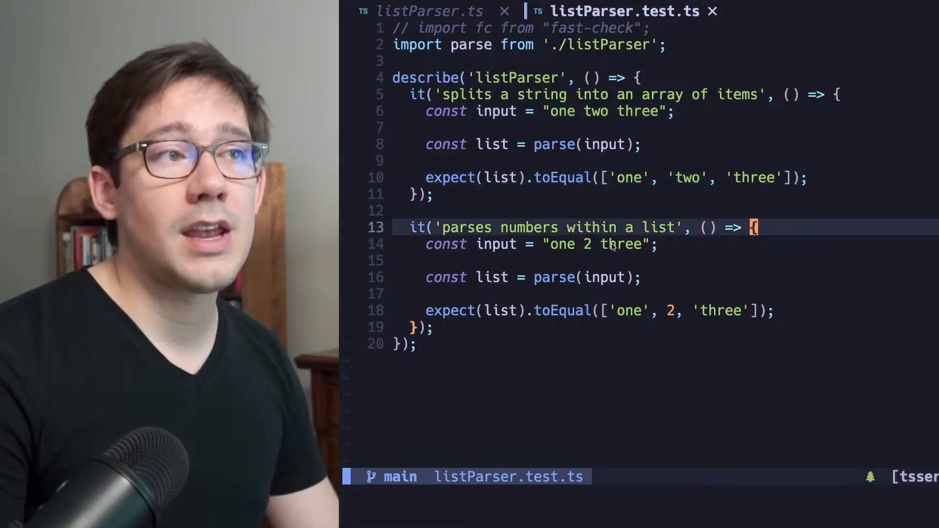
Review the parse function in listParser.ts, then uncomment the fast-check import in the test file.
double_click(587, 245)
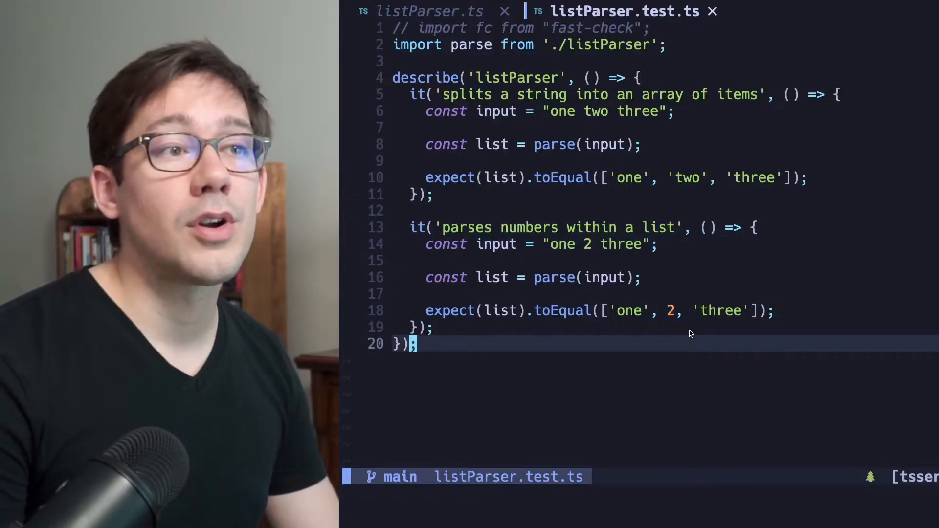
click(419, 12)
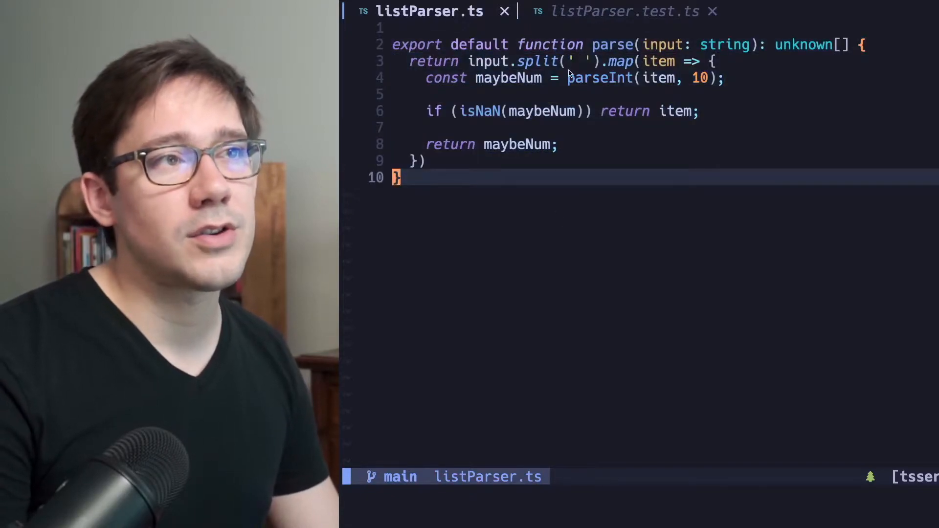
mouse_move(713, 195)
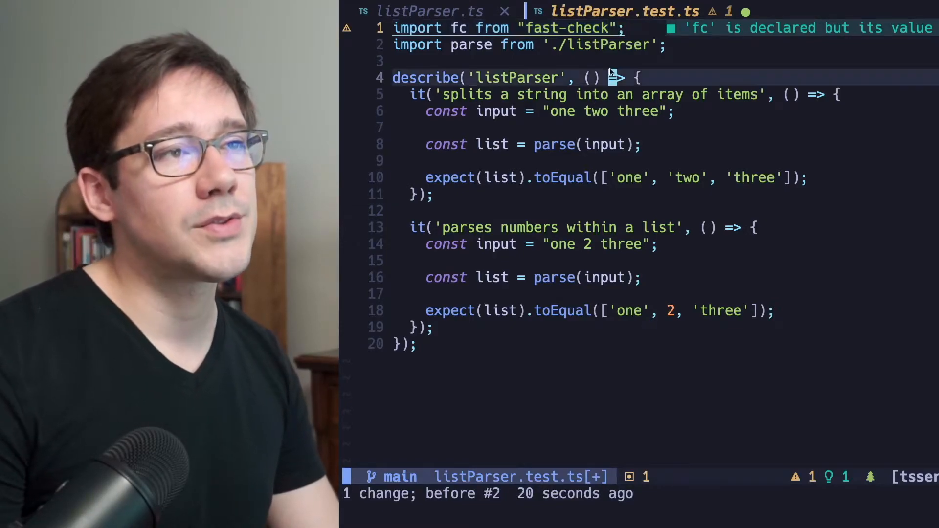
Open blank lines at the top of the first it() block, above its input line.
click(508, 28)
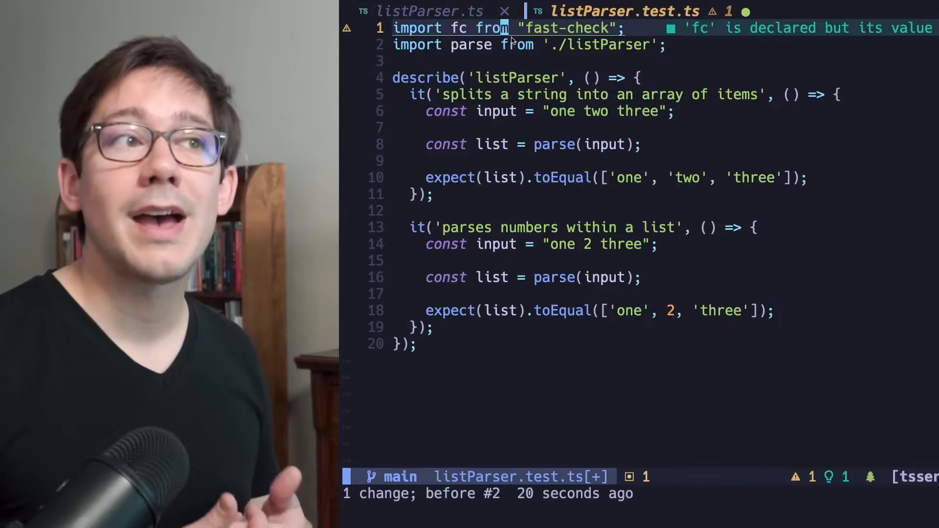
drag(462, 111, 395, 210)
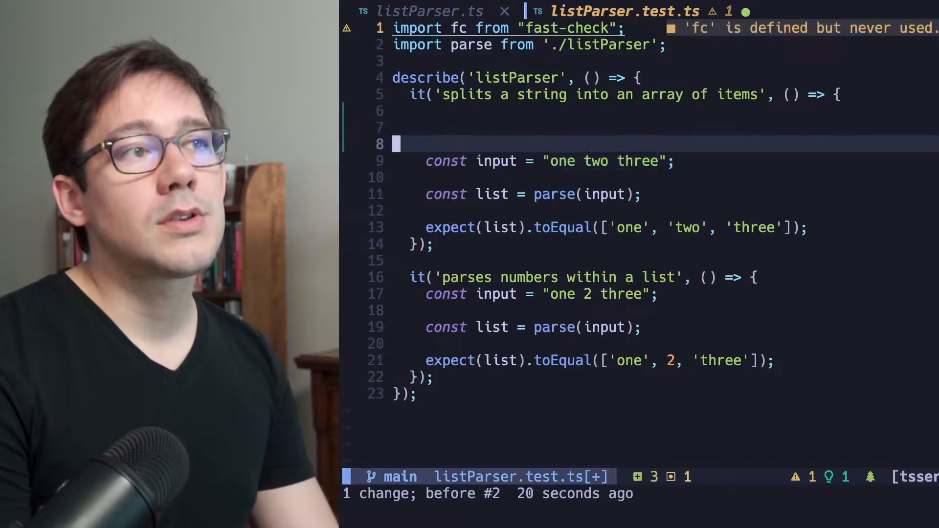
Write fc.property with three fc.string() arbitraries and a (str1, str2, str3) callback around the old body.
text(fc.string())
text(fc.property())
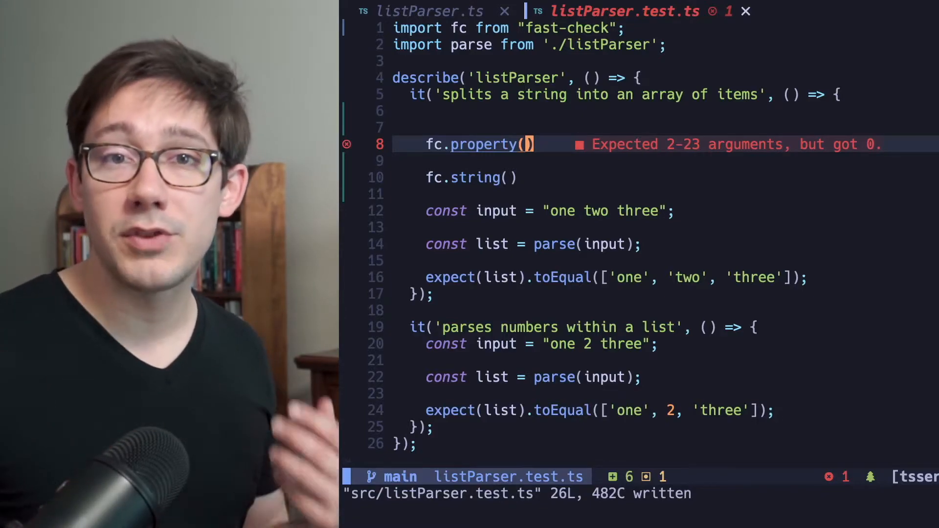
key(Enter)
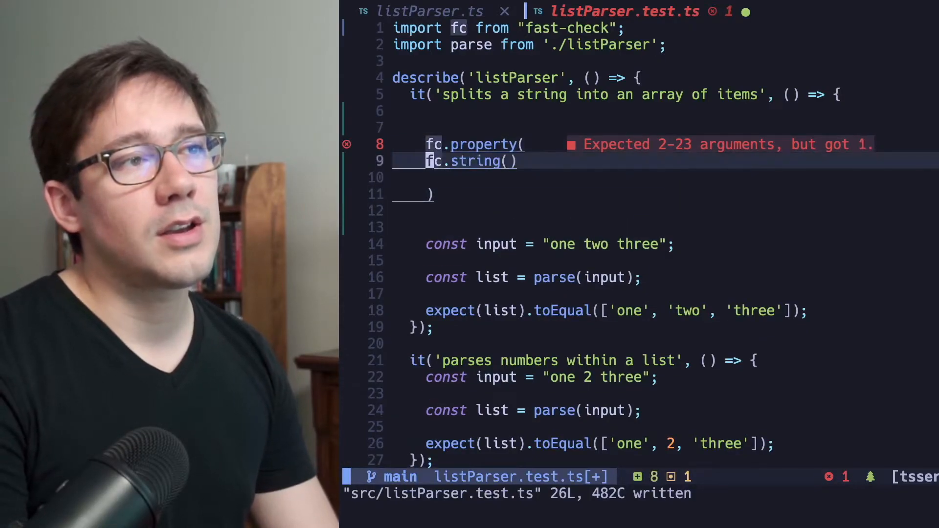
text(fc.string(),)
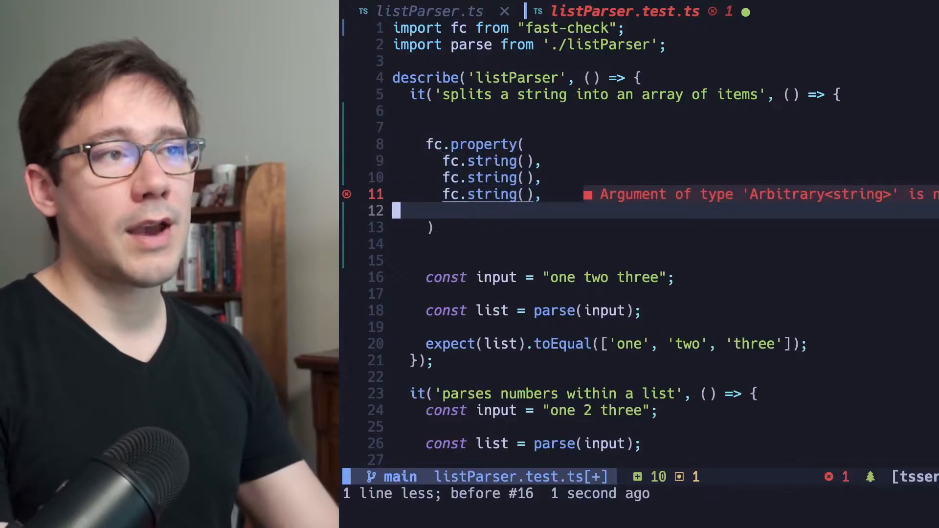
text(())
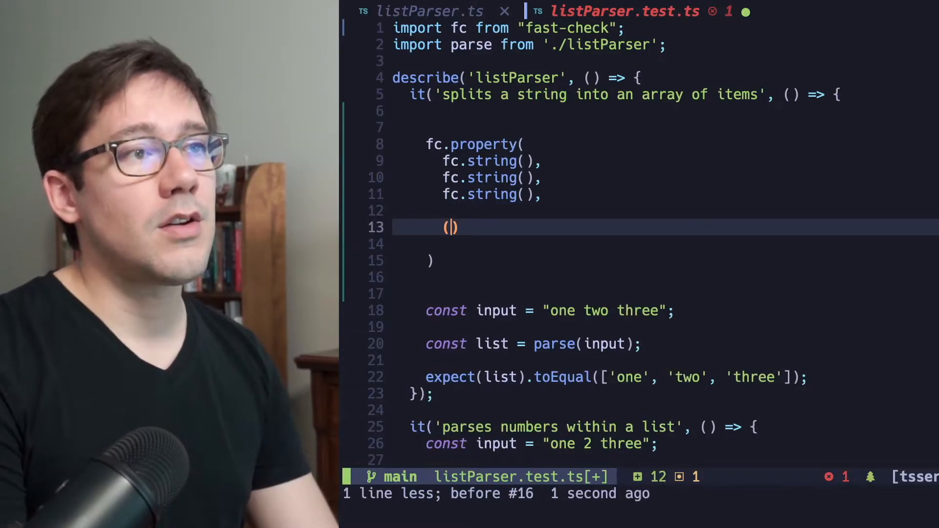
text(str1, str2, str3)
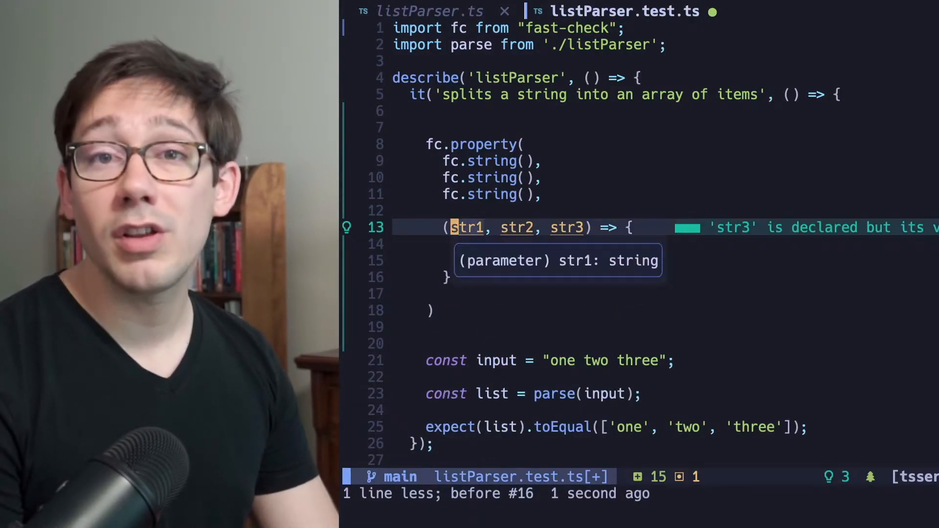
mouse_move(621, 258)
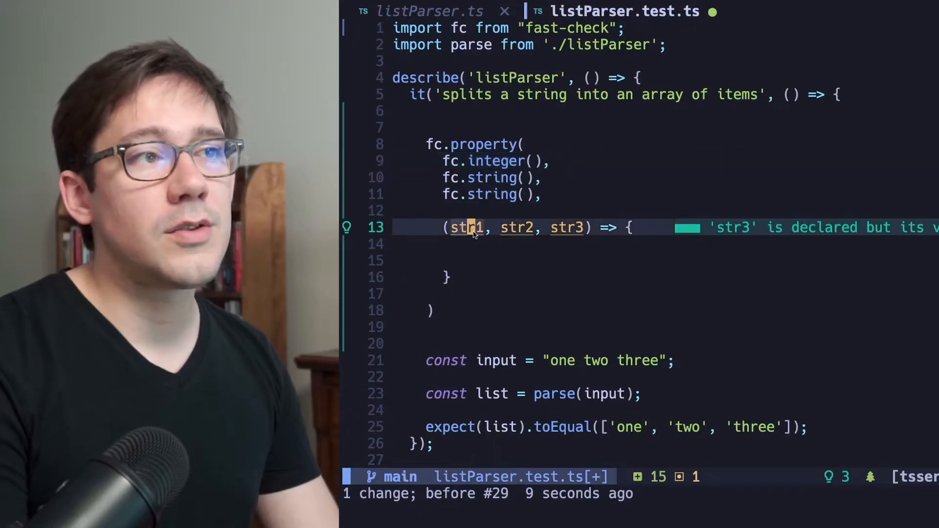
mouse_move(472, 228)
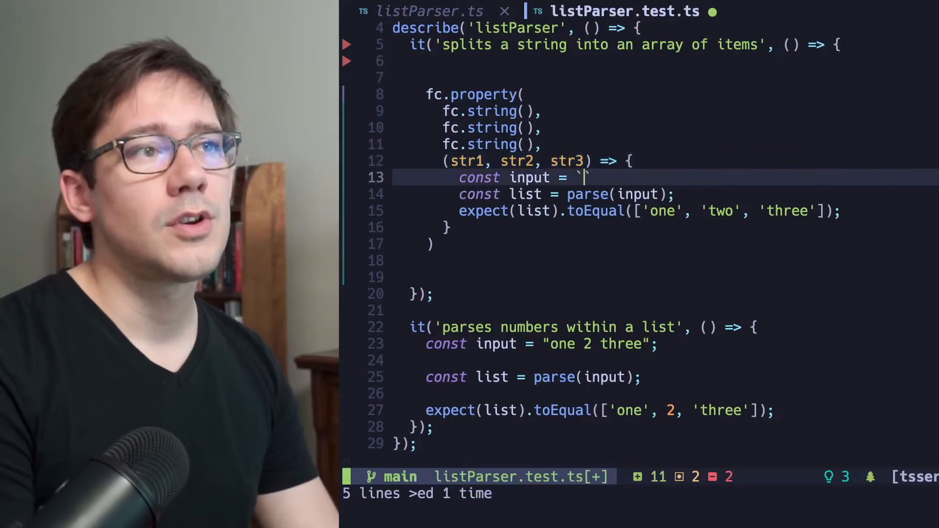
Build input as `${str1} ${str2} ${str3}`, expect [str1, str2, str3], and save.
text(${str1})
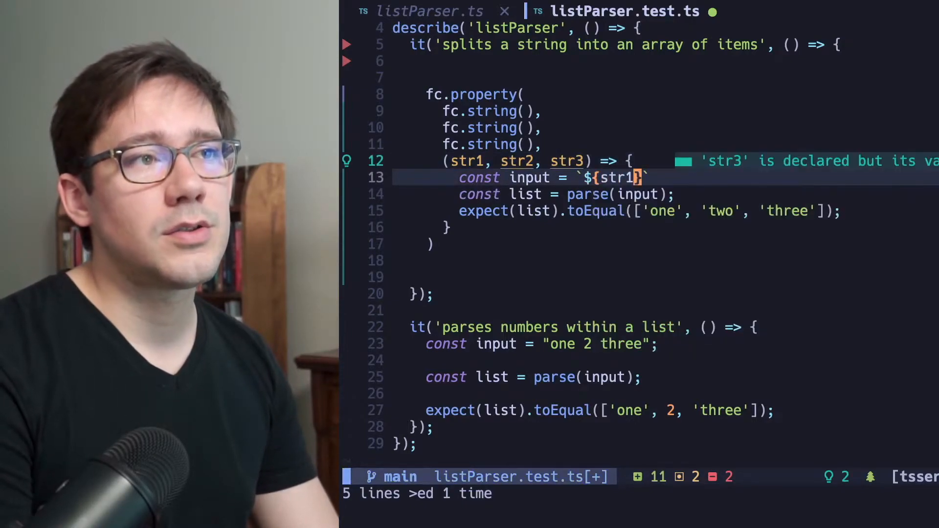
text(${str2})
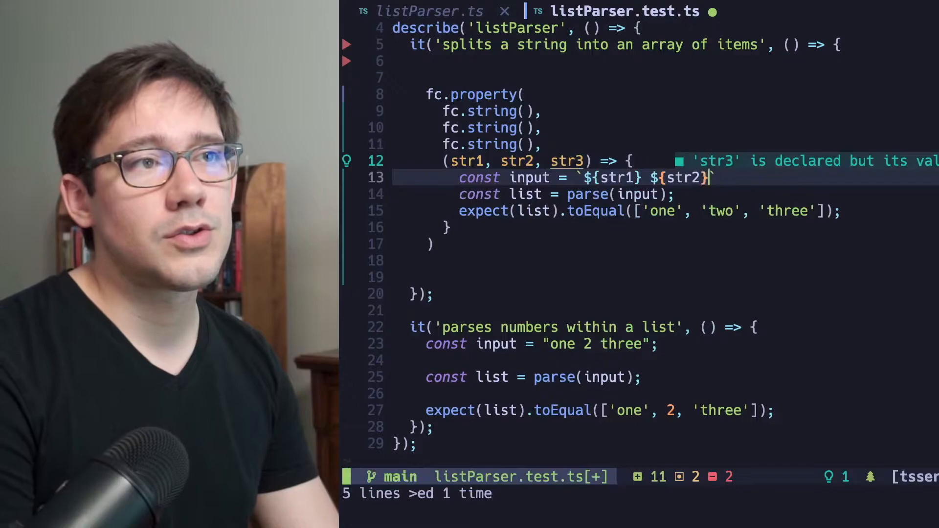
text(${str3}`;)
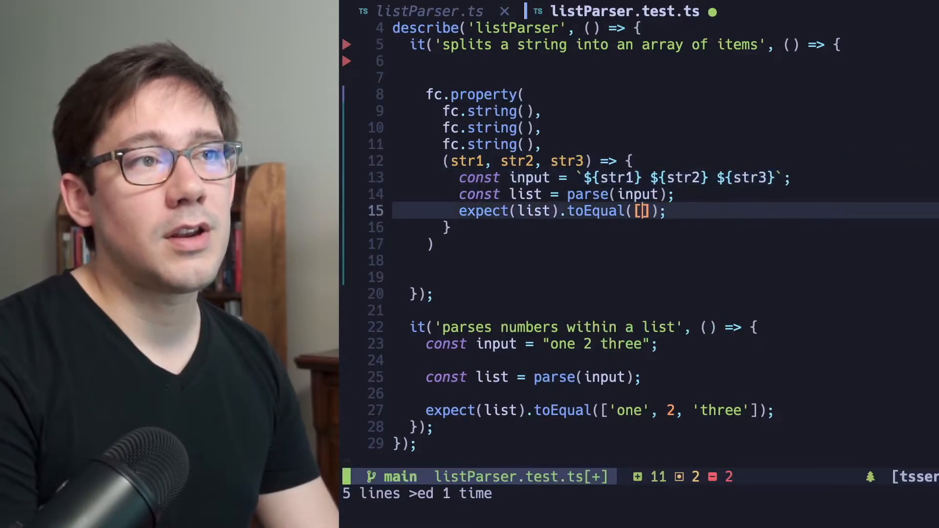
text(str1, str2, str3)
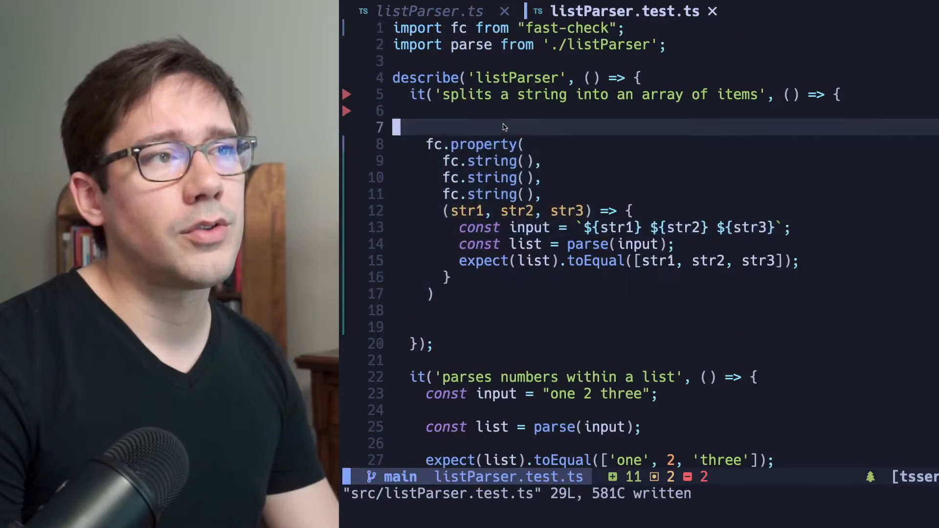
Wrap fc.property in fc.assert, reindent the block, remove blank lines, and save.
text(fc.assert()
click(665, 310)
text())
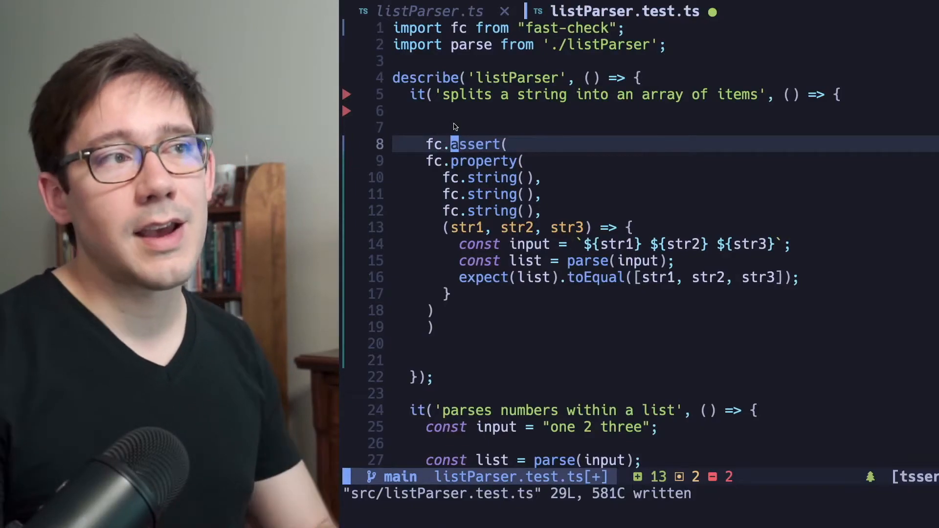
drag(442, 177, 542, 210)
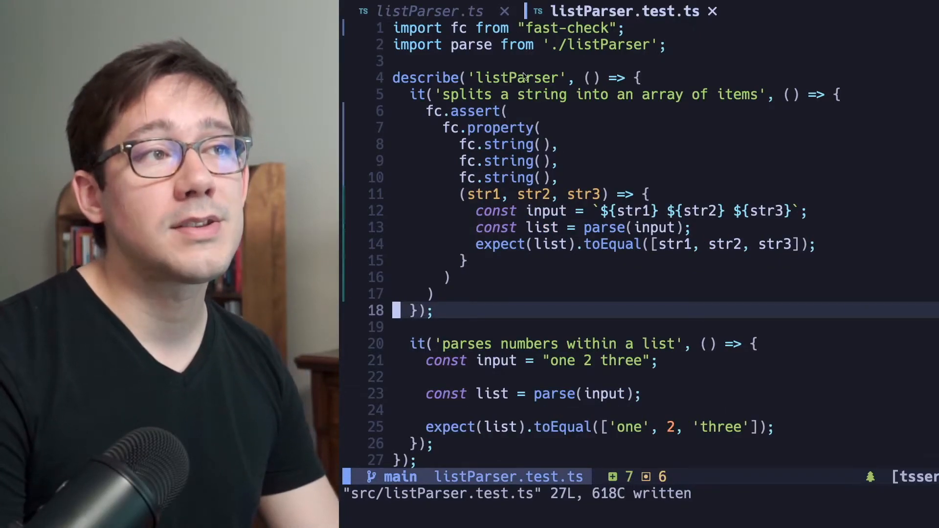
drag(458, 143, 557, 161)
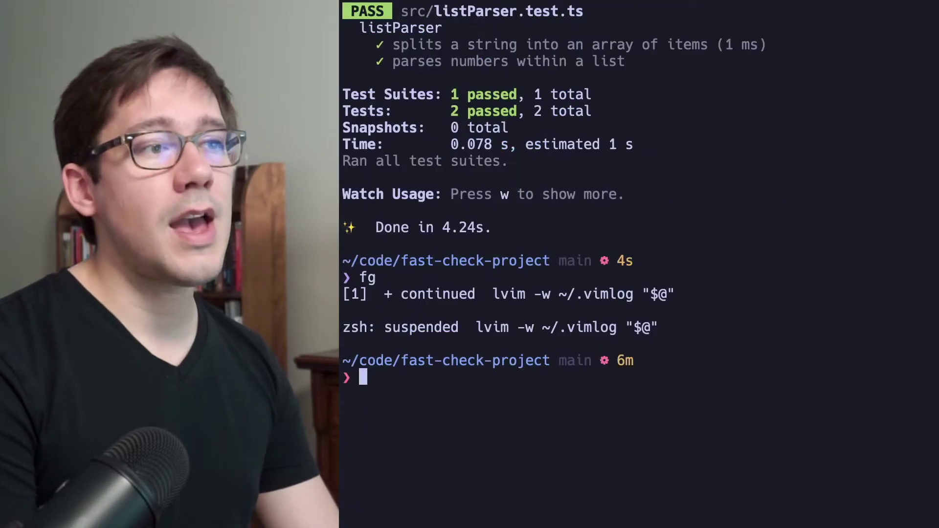
Run yarn test, inspect the failing counterexample [""," ",""], and return to LunarVim.
text(yarn test)
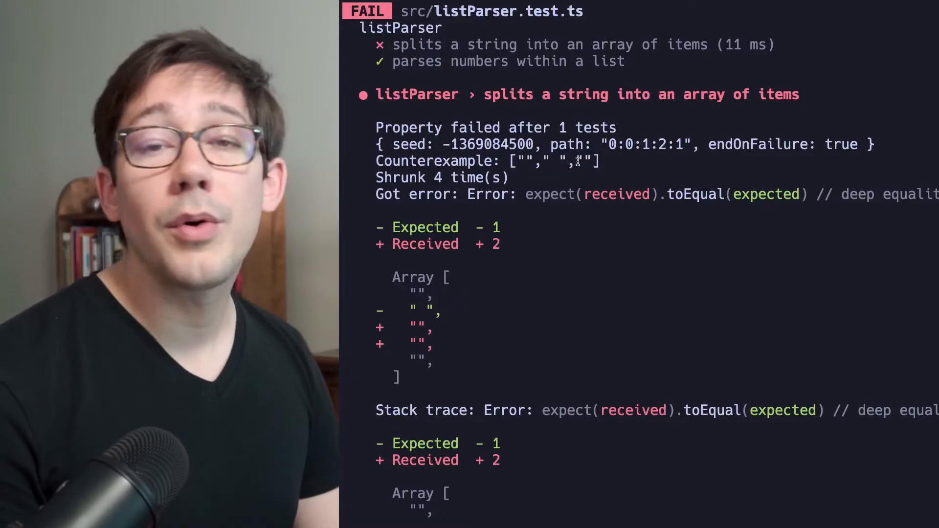
double_click(553, 161)
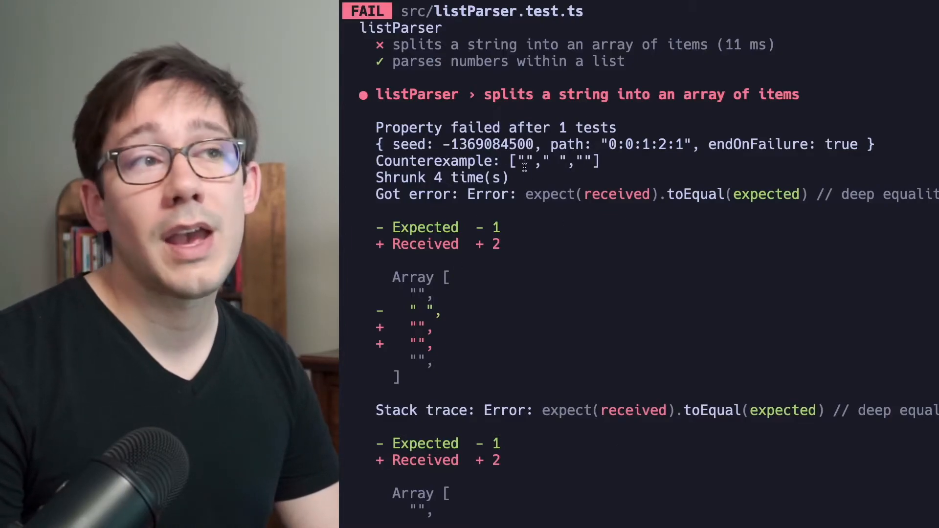
double_click(556, 162)
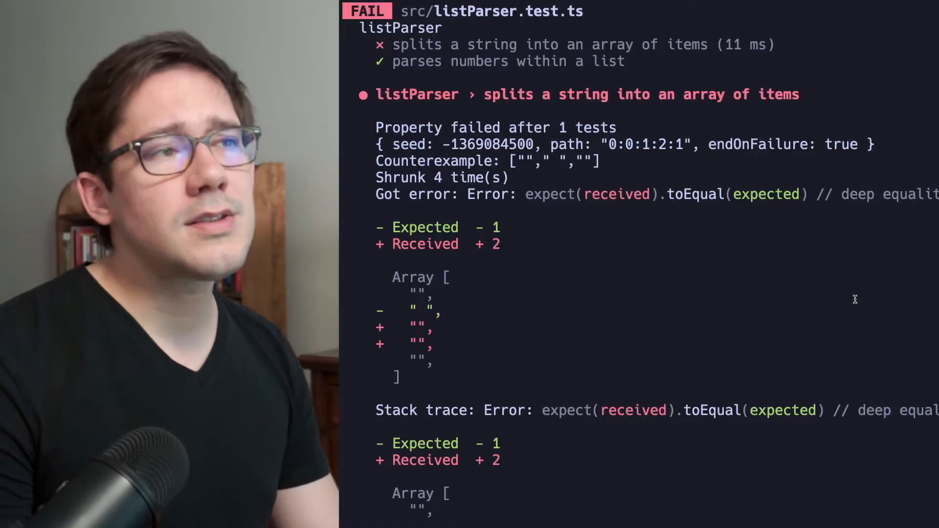
double_click(526, 161)
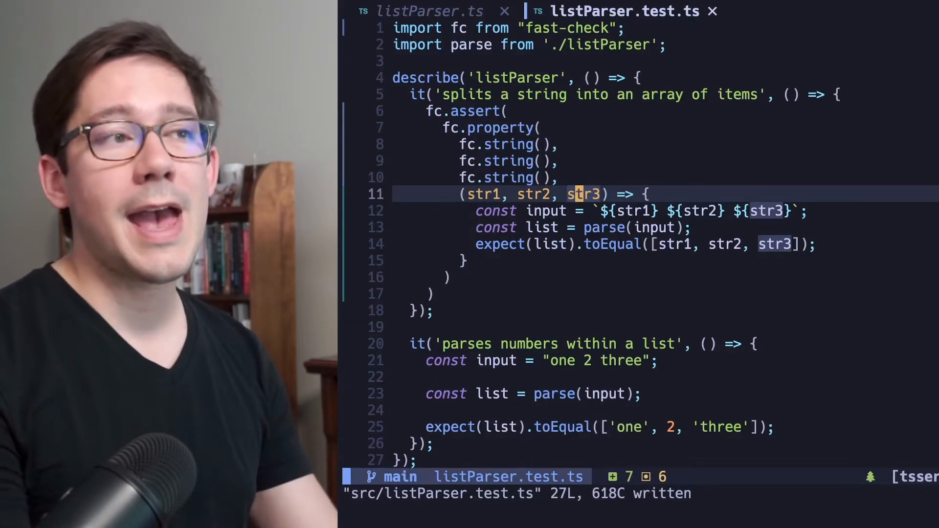
Insert fc.pre(str1 !== ""); at the top of the property callback and save.
key(Enter)
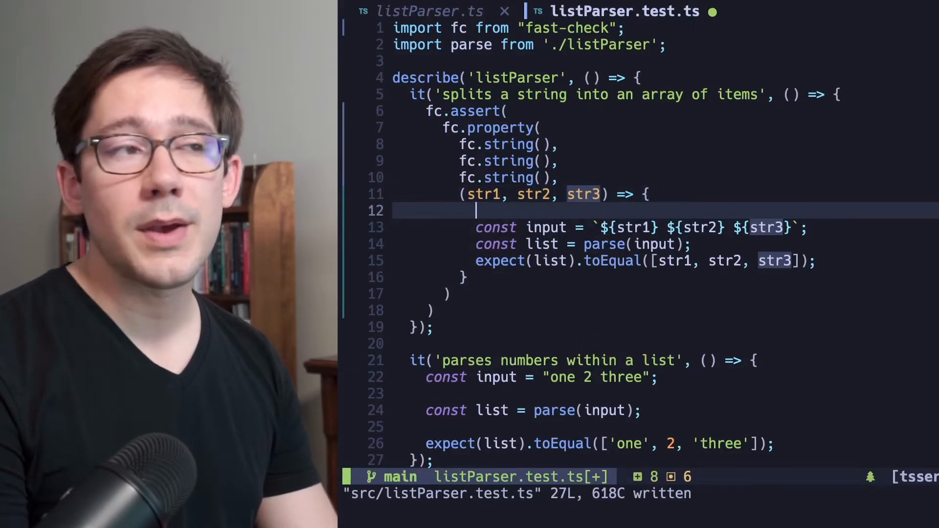
text(fc.pre();)
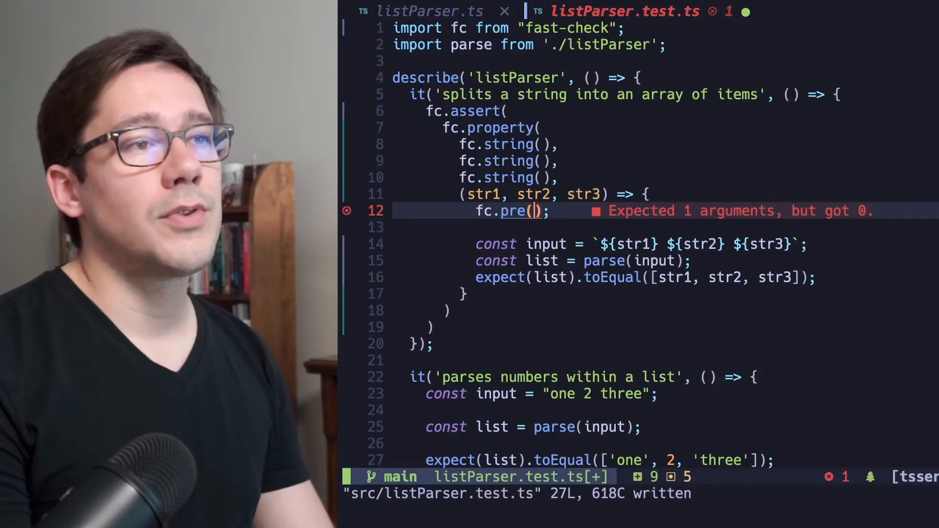
text(str1 !== ")
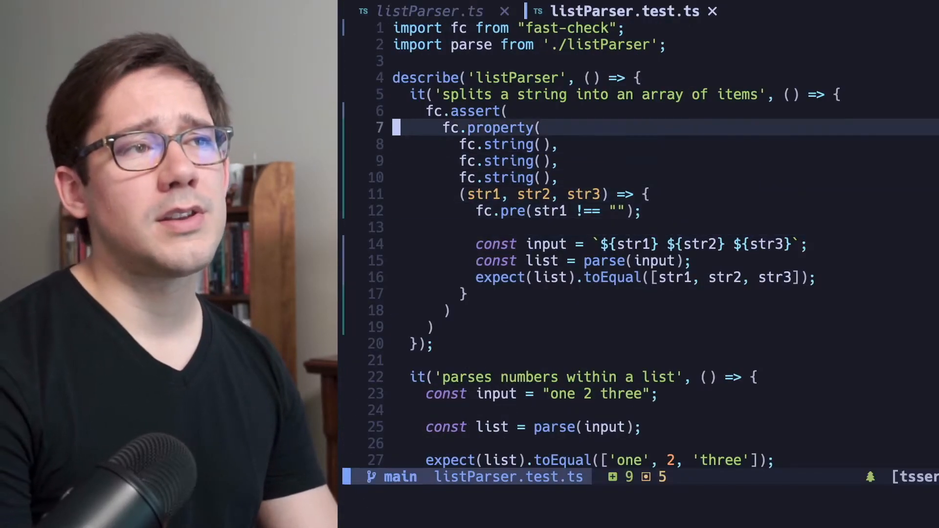
text({ })
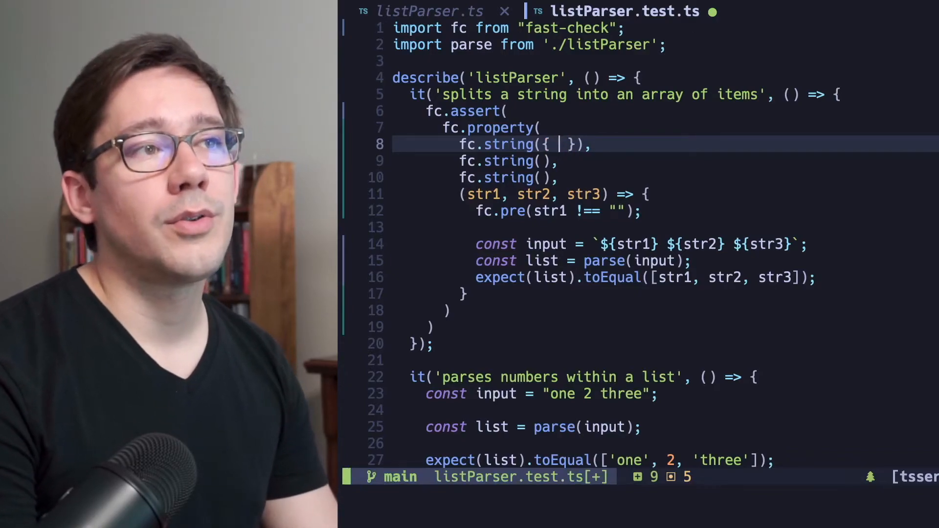
Give each fc.string() { minLength: 1 }, delete the fc.pre line, and save.
text(minLength: 1)
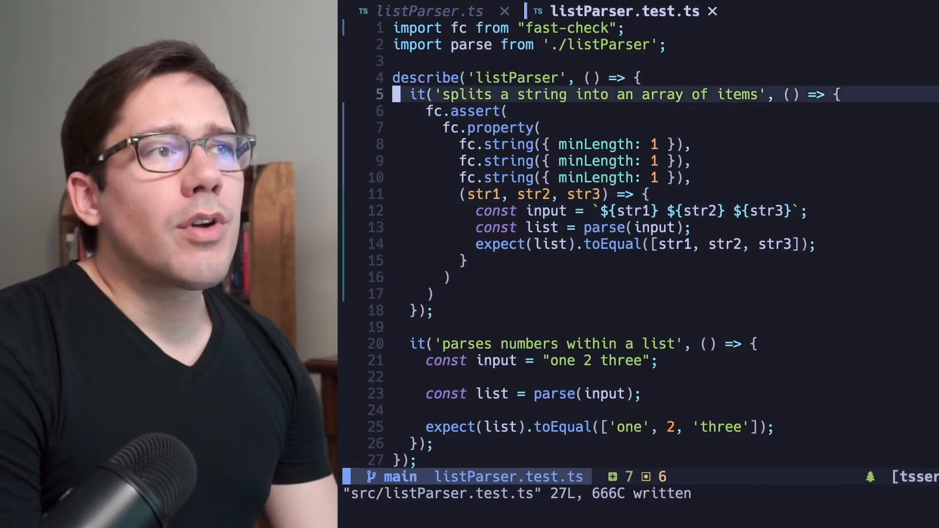
Define the constant RE_WHITESPACE = /\s/ in the test file.
text(const RE)
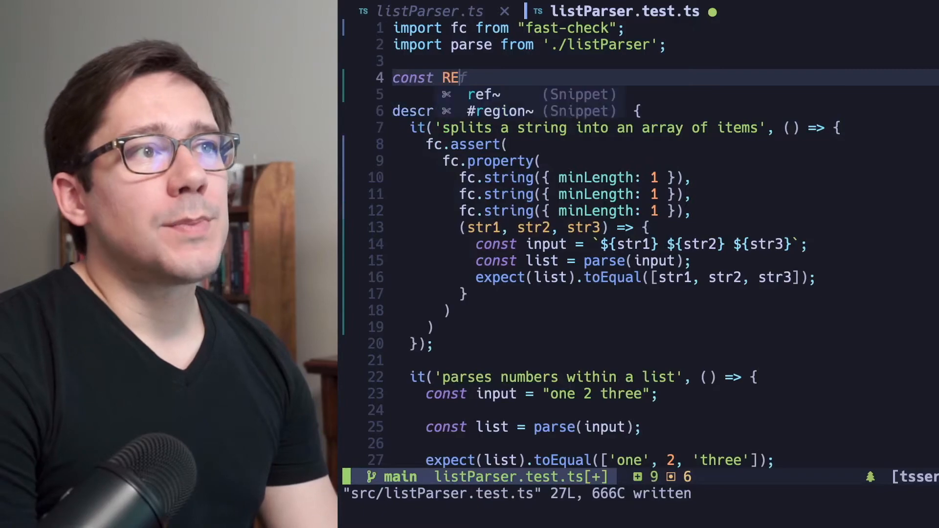
text(_W)
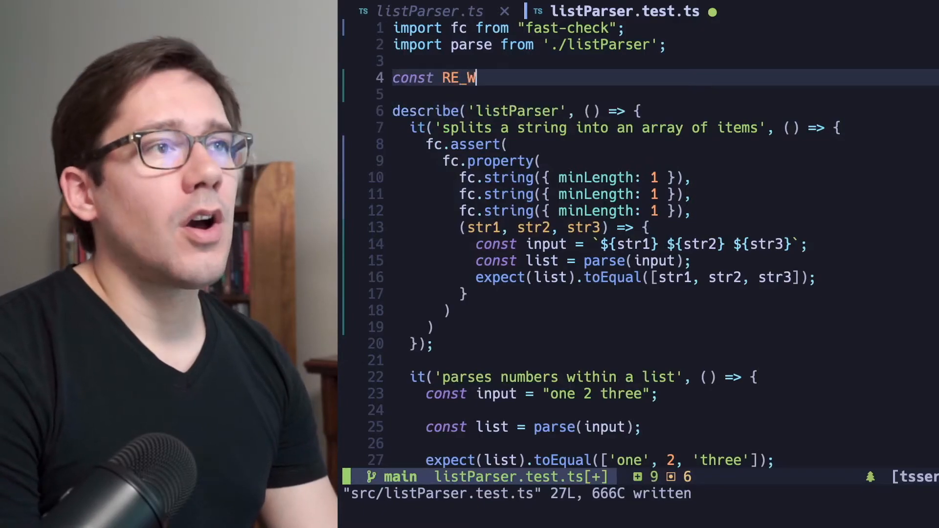
text(HITESPACE =)
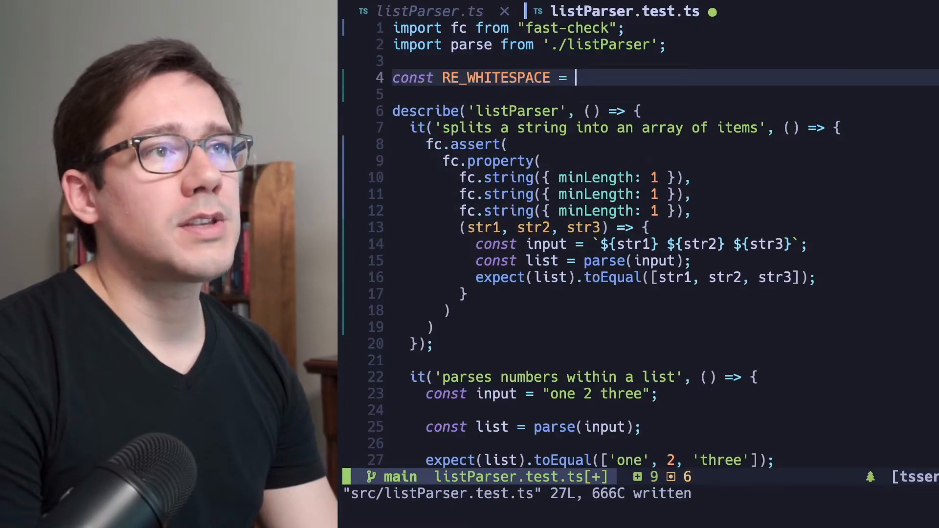
text(/\s/;)
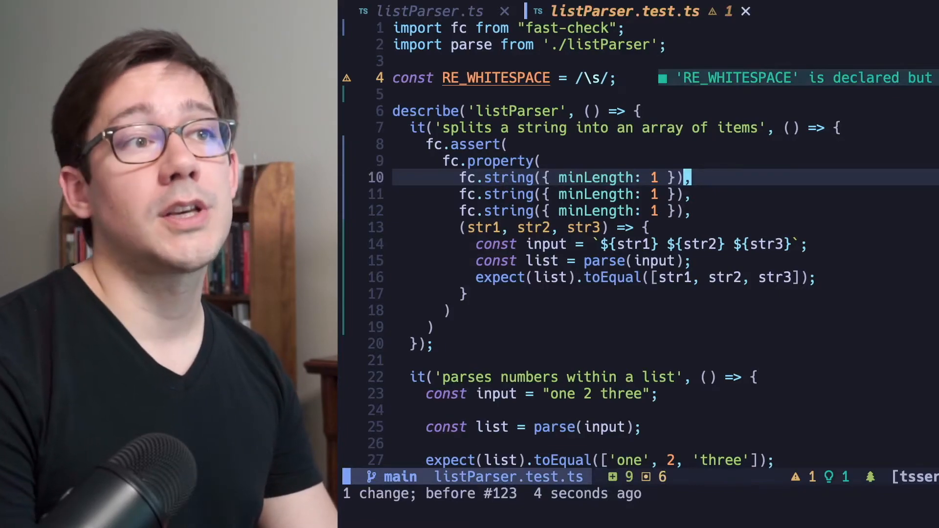
Append .filter(item => !RE_WHITESPACE.test(item)) to the first fc.string and suspend Vim.
text(.filter()
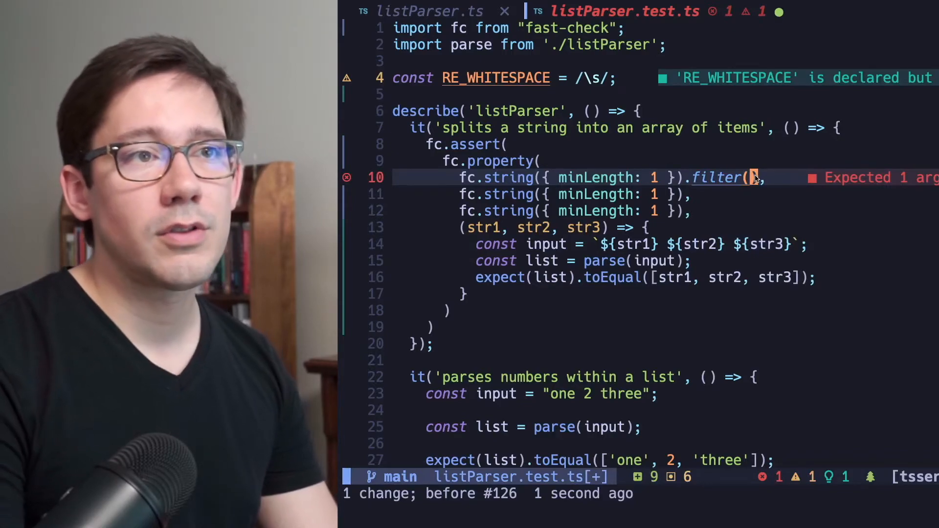
text(item =>)
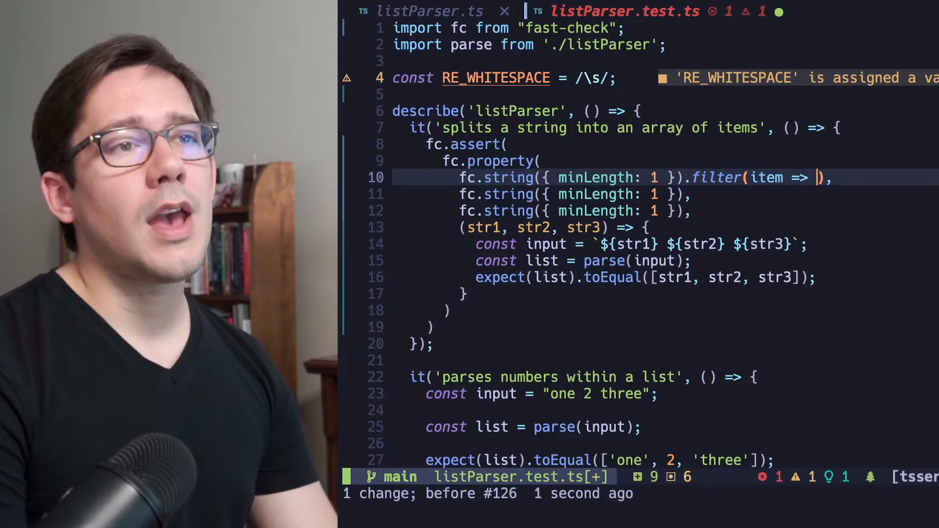
text(RE_WHITESPACE.test(item)
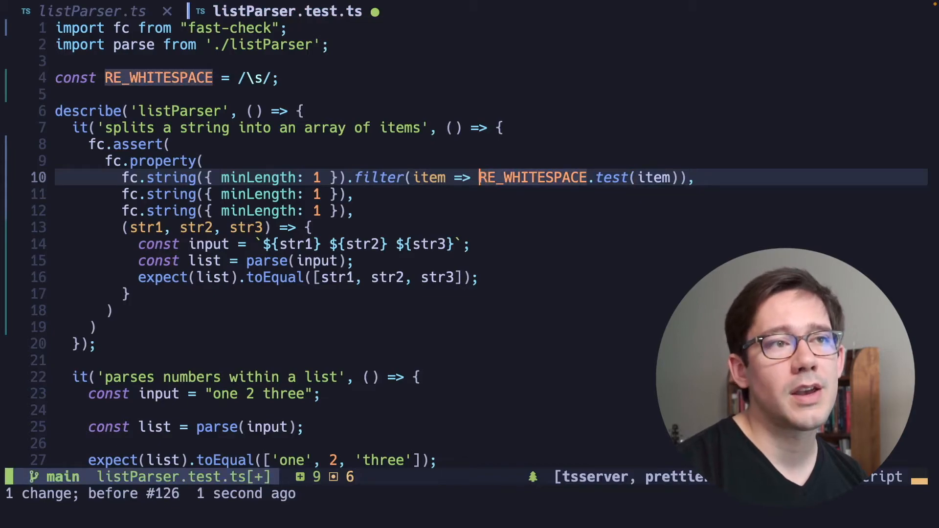
text(!)
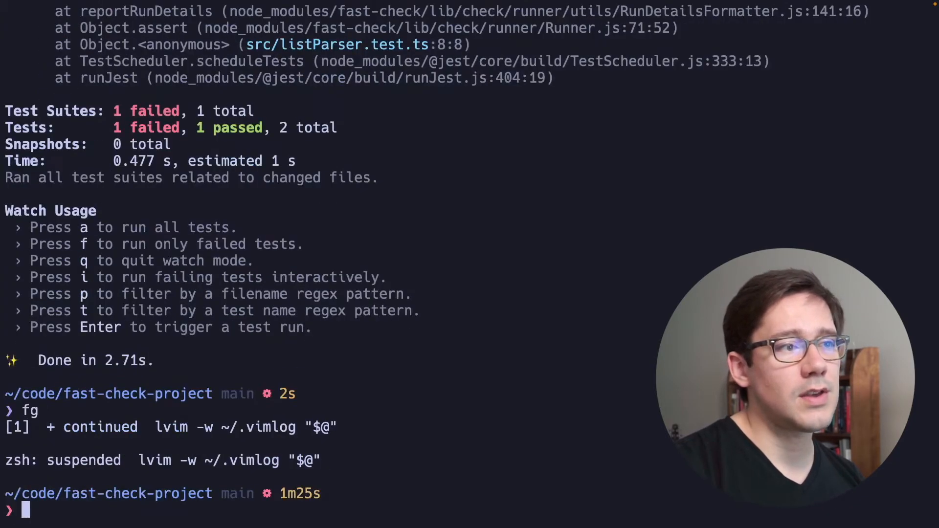
Rerun yarn test, read the ["!"," "," "] failure, and copy the filtered arbitrary above describe.
text(yarn test)
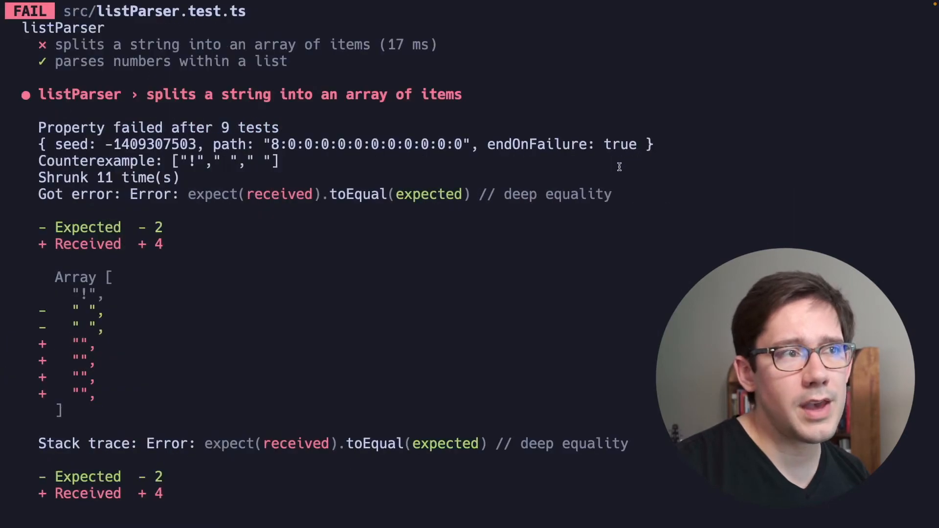
drag(214, 160, 272, 160)
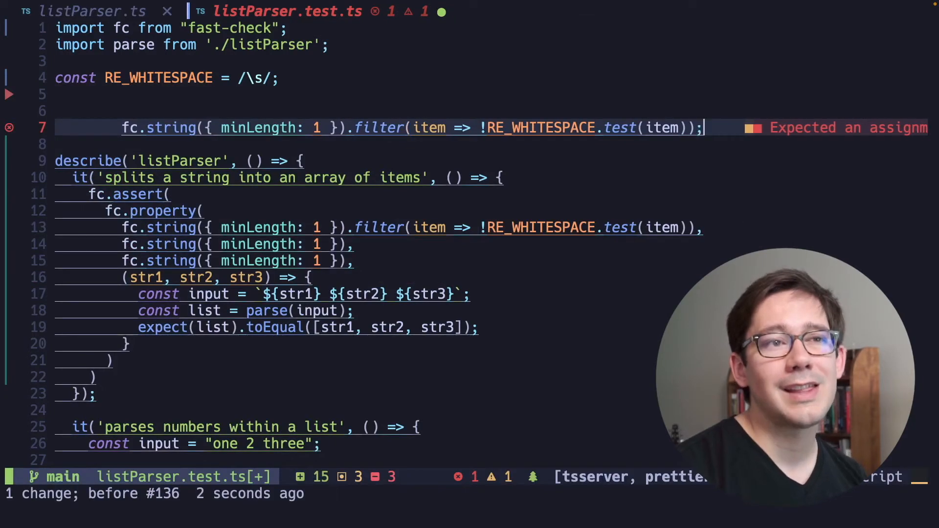
Store the filtered arbitrary in a const noWhitespace and save to rerun Jest.
text(const noWhitesp)
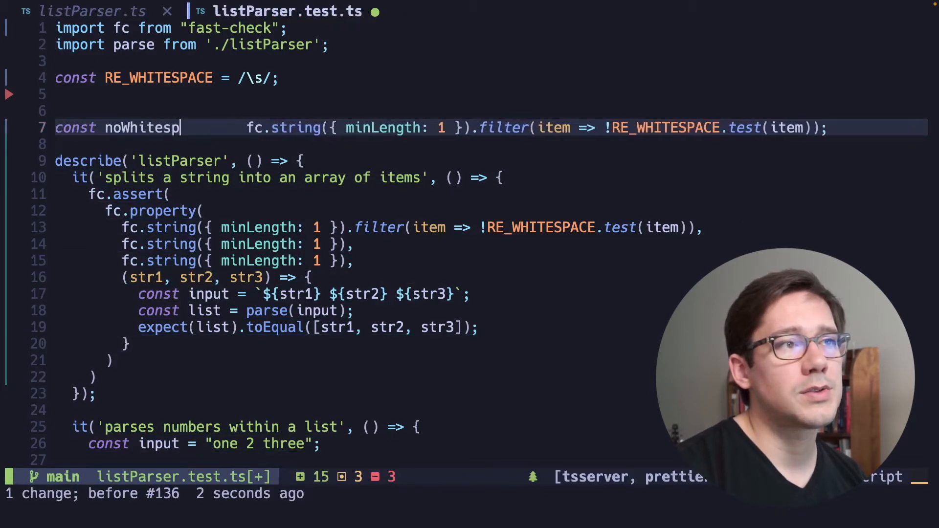
text(ace =)
click(470, 493)
text(:w)
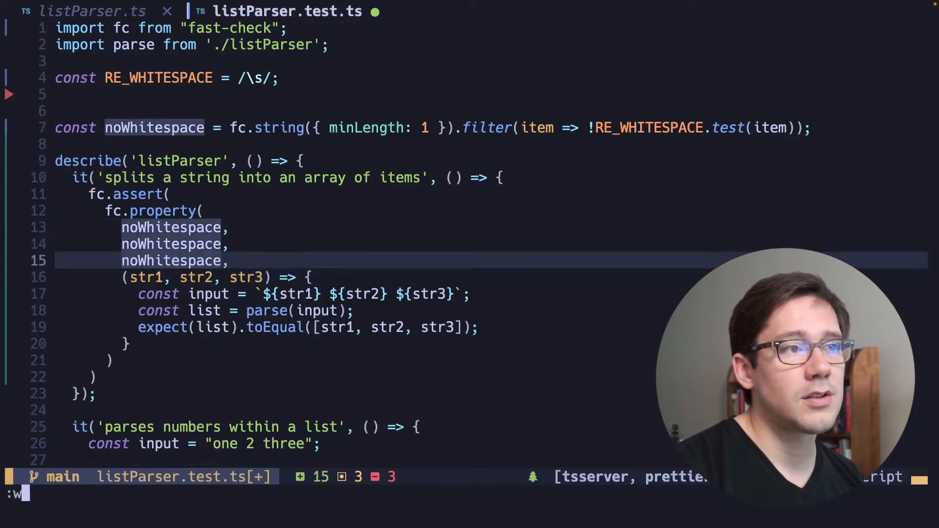
key(Enter)
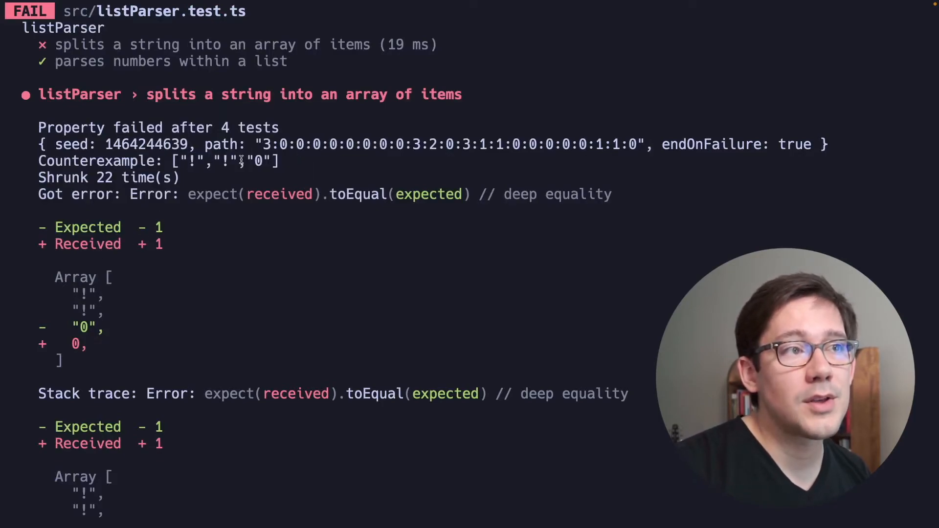
Highlight the "0" counterexample in Jest, then start bracketing the RE_WHITESPACE regex.
double_click(262, 162)
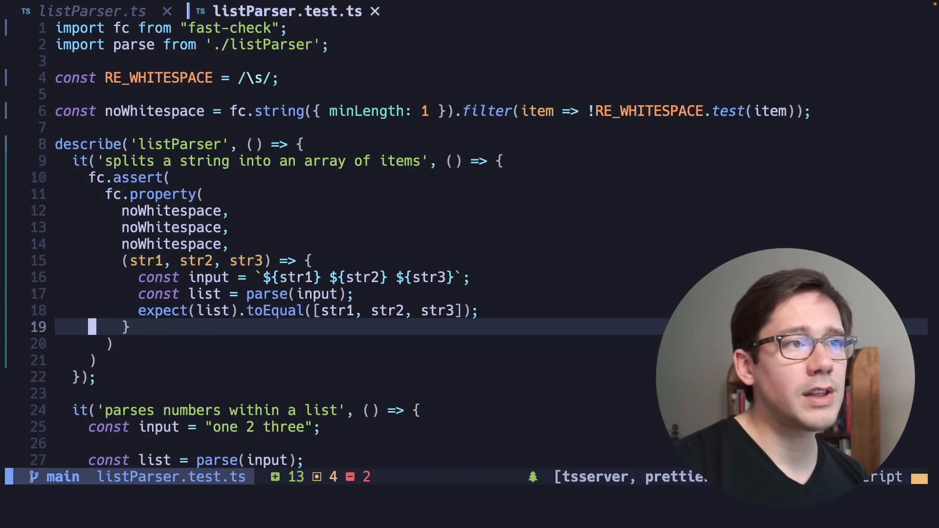
mouse_move(428, 111)
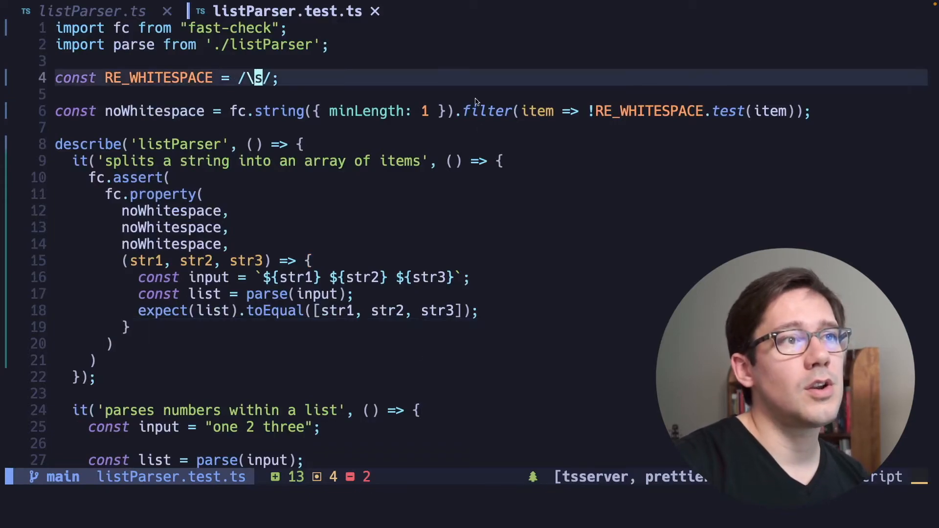
text([)
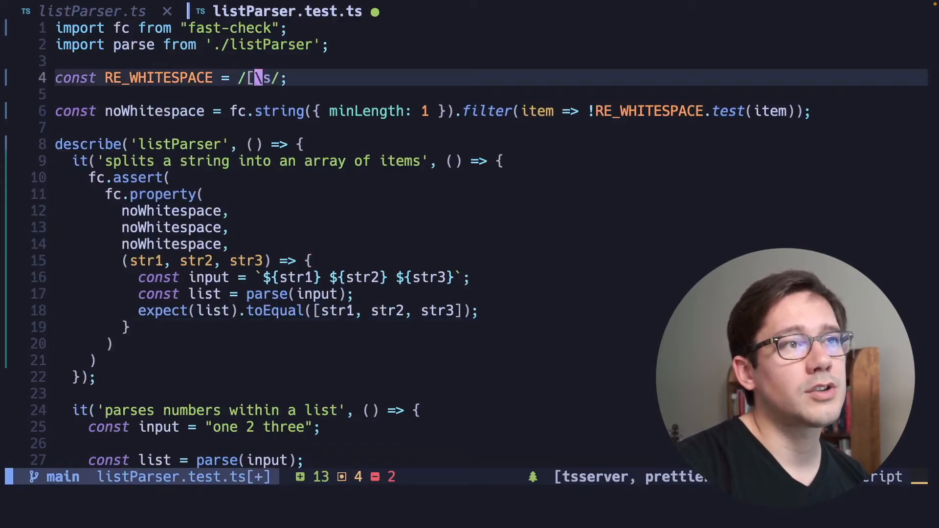
text(kl)
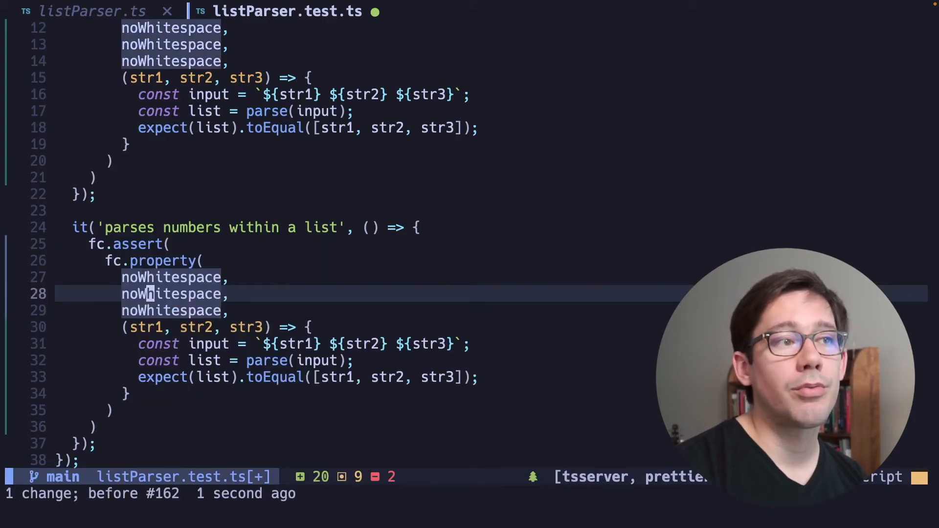
Rename the numbers test's str2 variable to num1 throughout via LSP rename.
text(gf)
text(fc.integer(),)
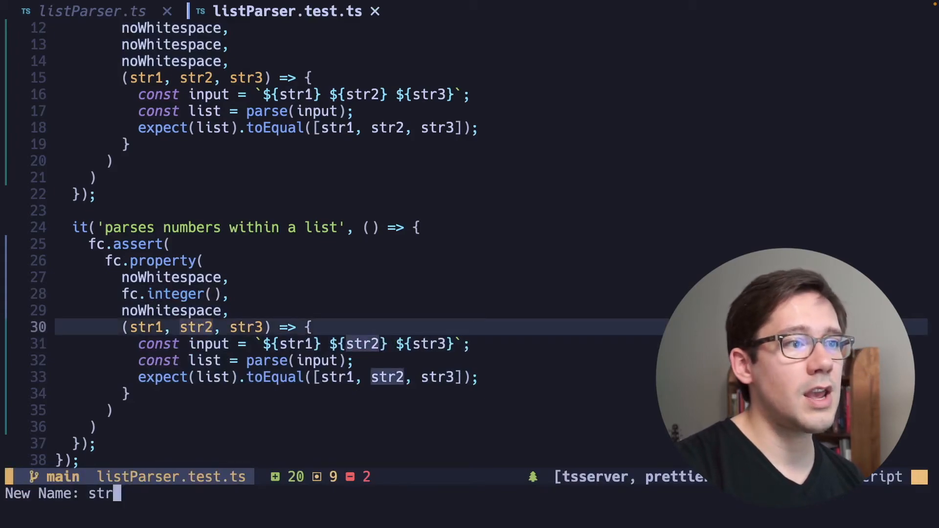
text(num1)
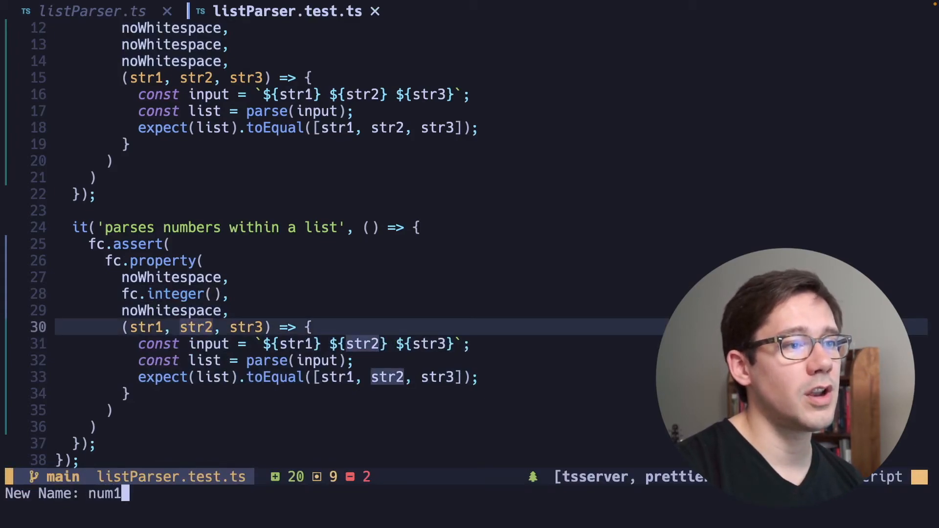
key(Enter)
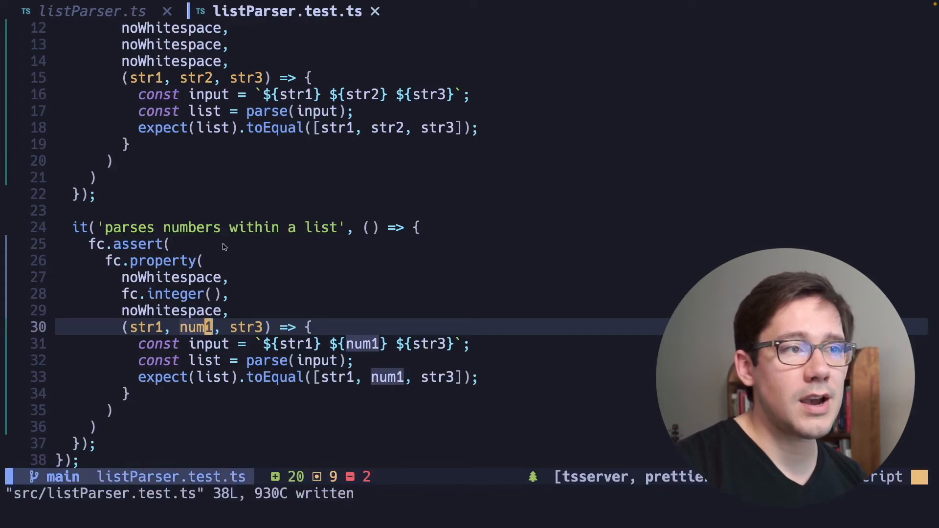
mouse_move(196, 327)
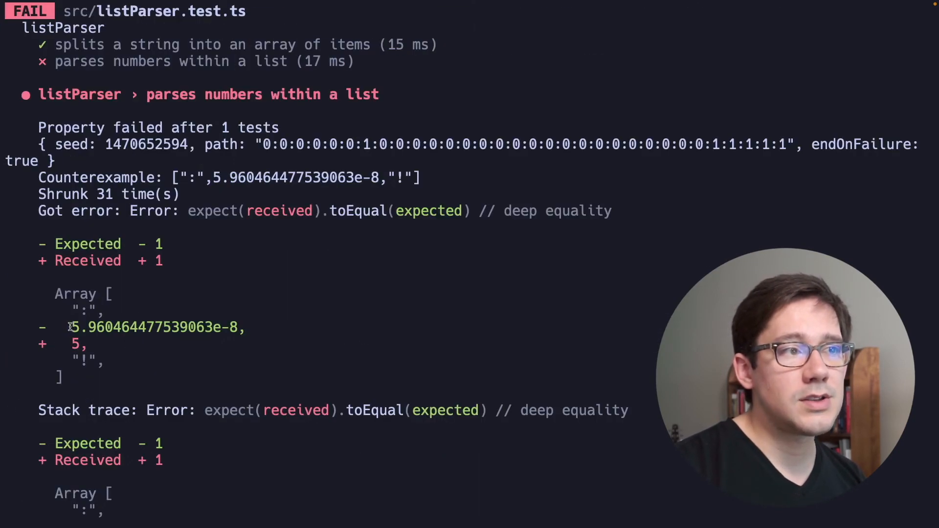
Replace parseInt(item, 10) with parseFloat(item) in listParser.ts, then view listParser.test.ts.
drag(70, 327, 248, 327)
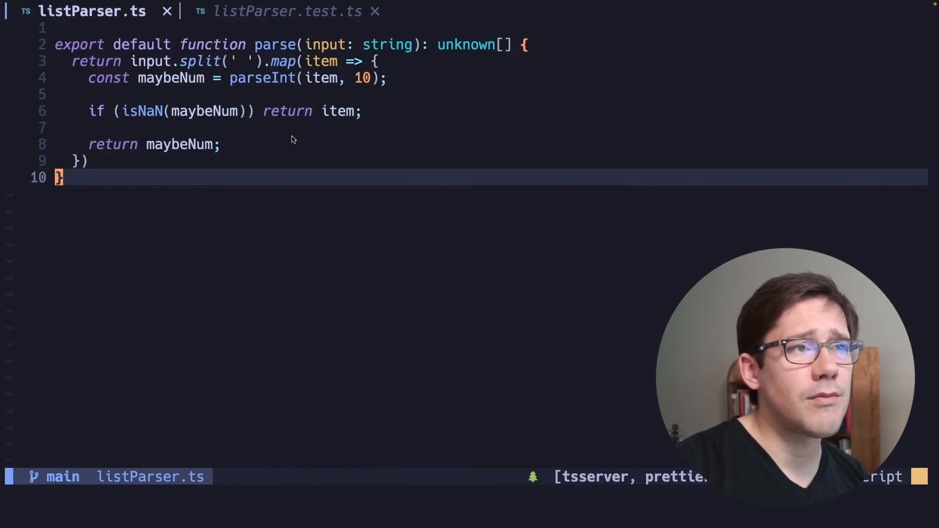
text(parseFloat)
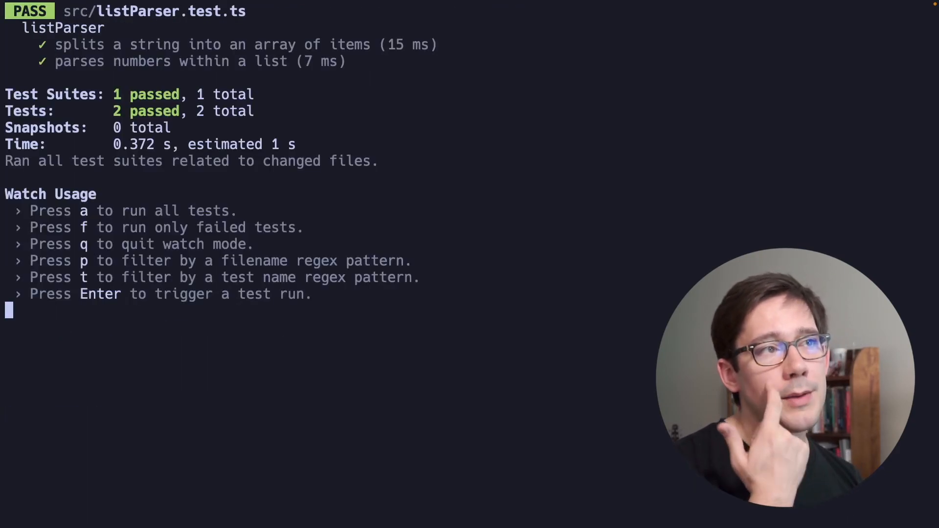
drag(55, 61, 625, 74)
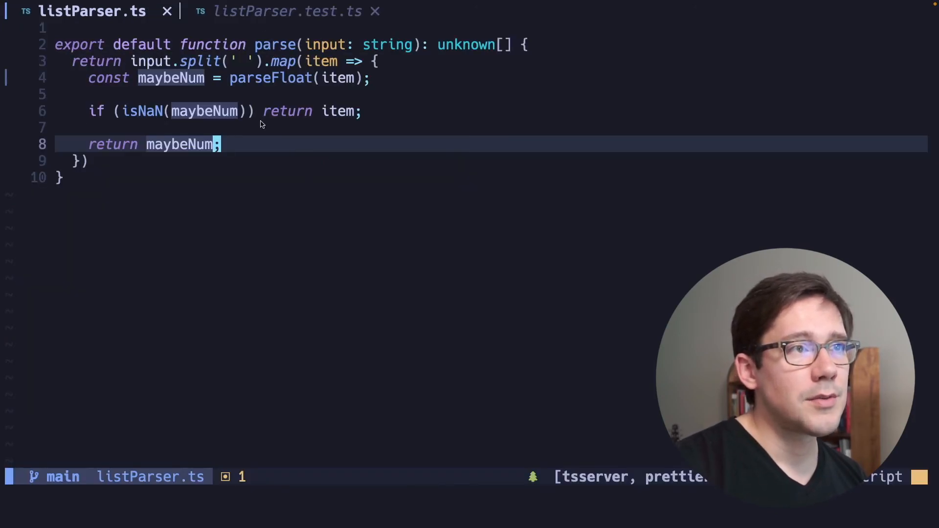
click(292, 11)
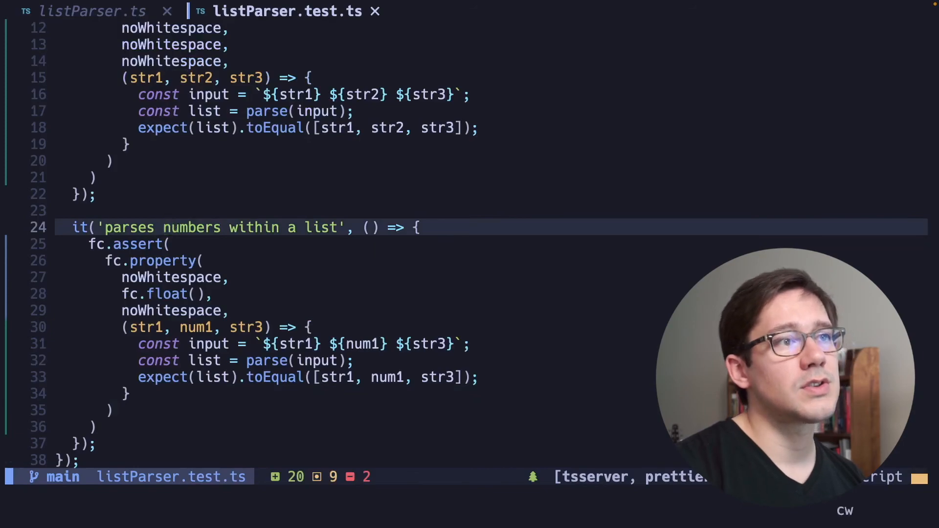